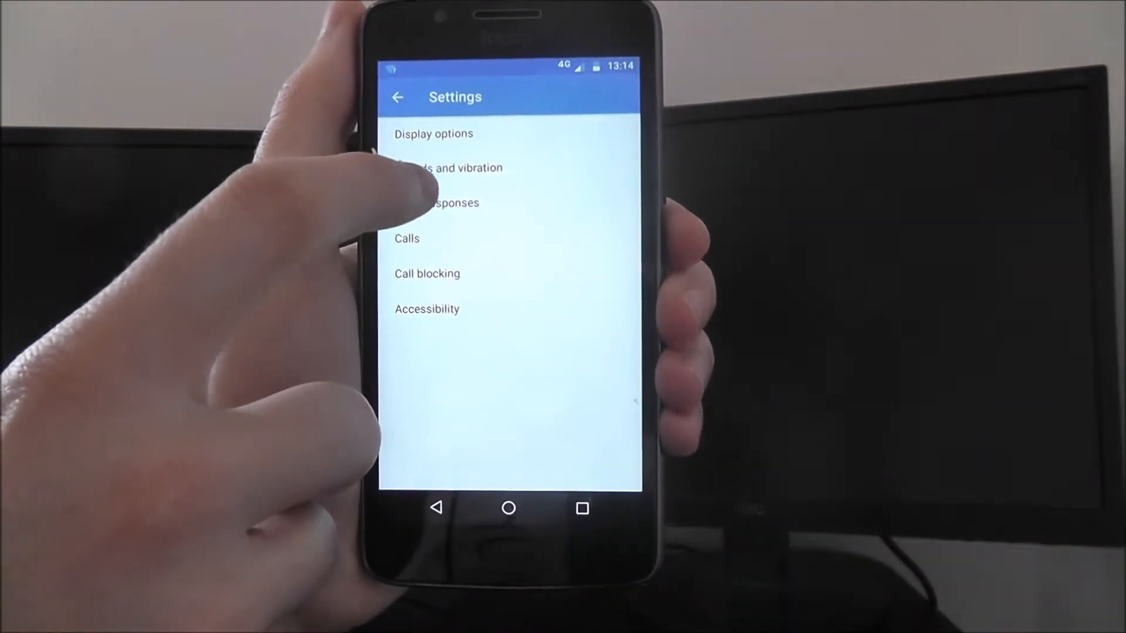
Open Quick responses from call settings and select the first reply, "Can't talk now. What's up?"
click(438, 204)
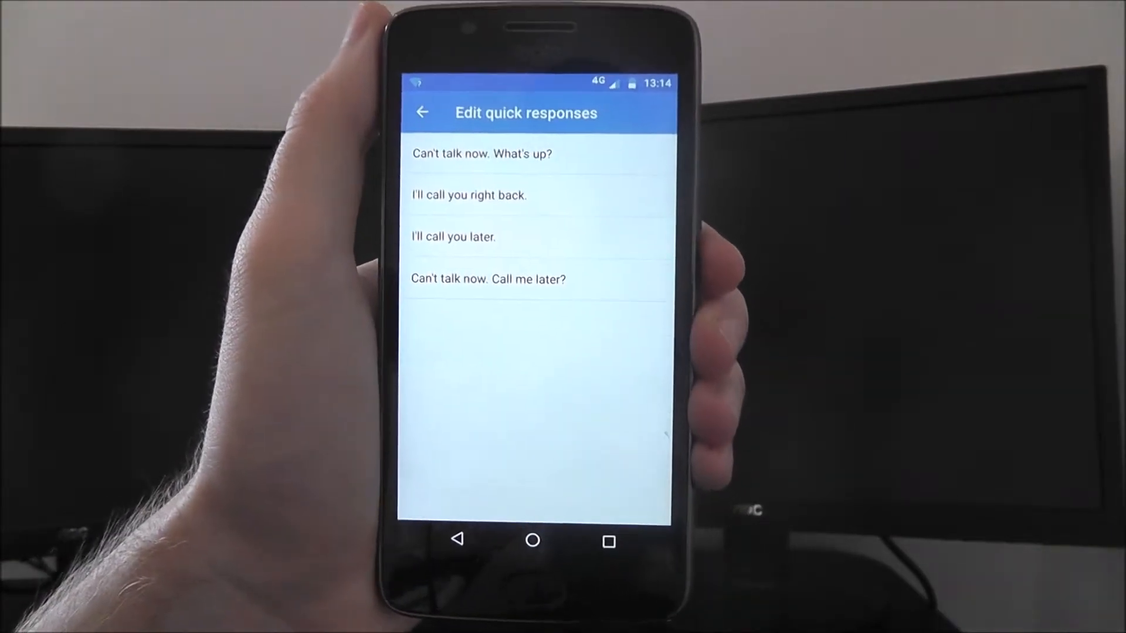
click(481, 153)
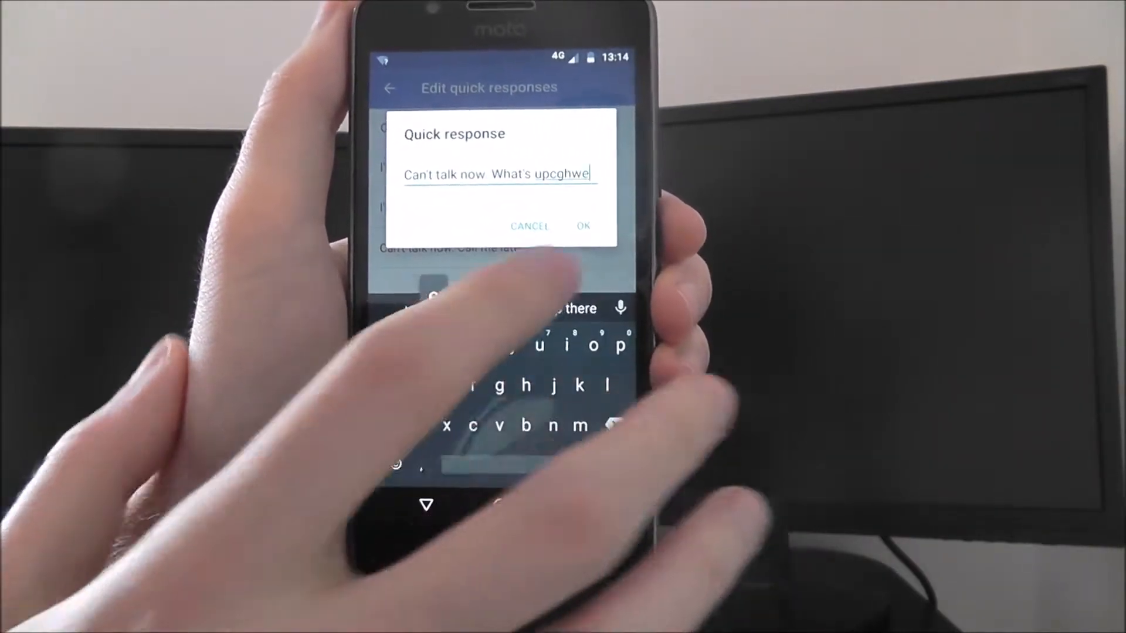
Save the first quick response as "Can't talk now. What's upcghwe"
click(583, 225)
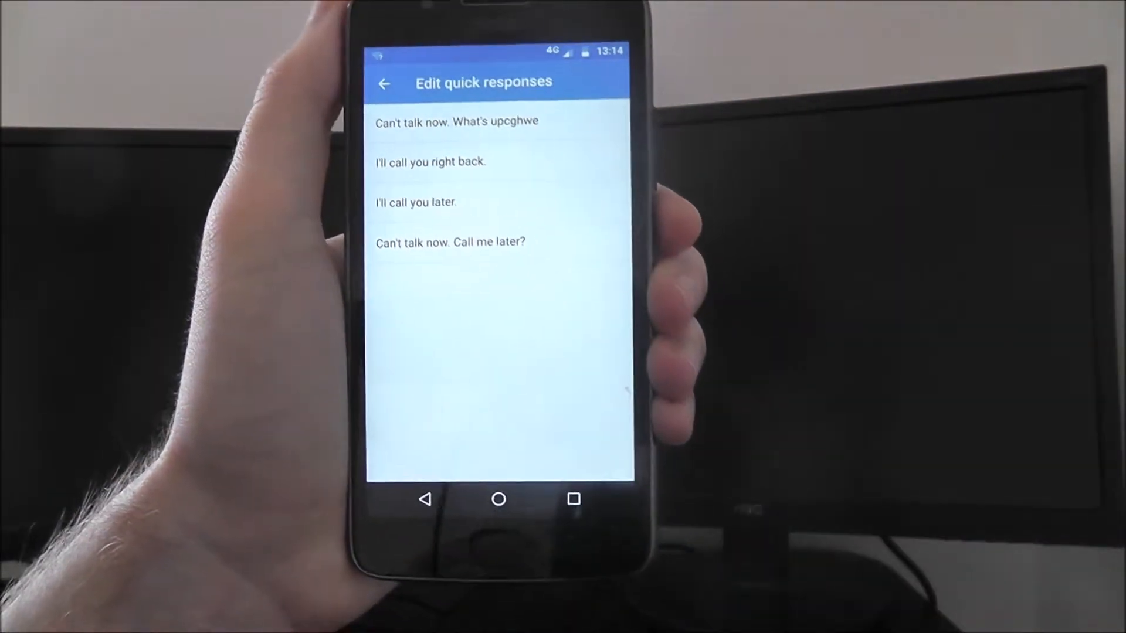